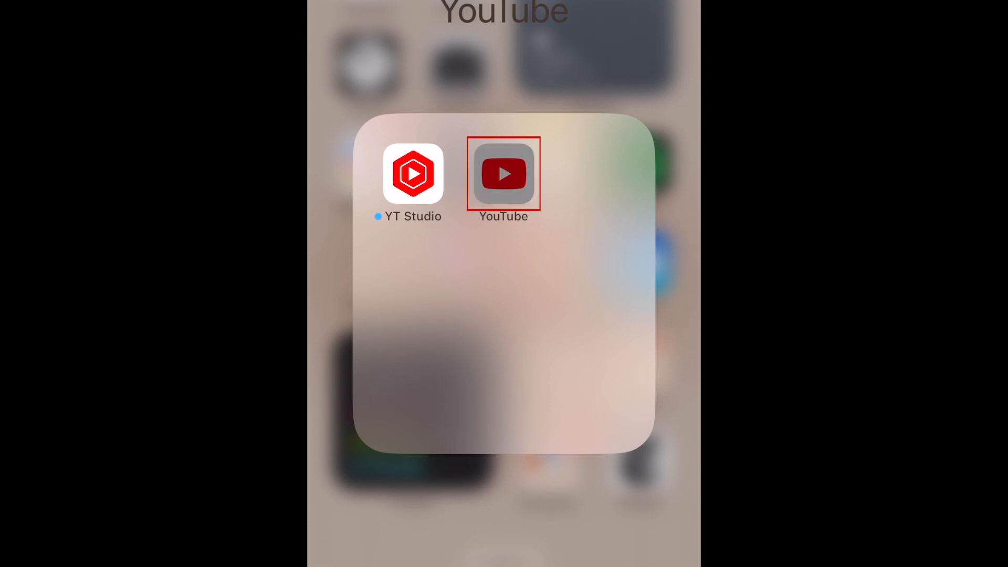
Open the Techboomers in Hindi channel settings from the YouTube app's profile picture
{"action": "left_click", "coordinate": [503, 173]}
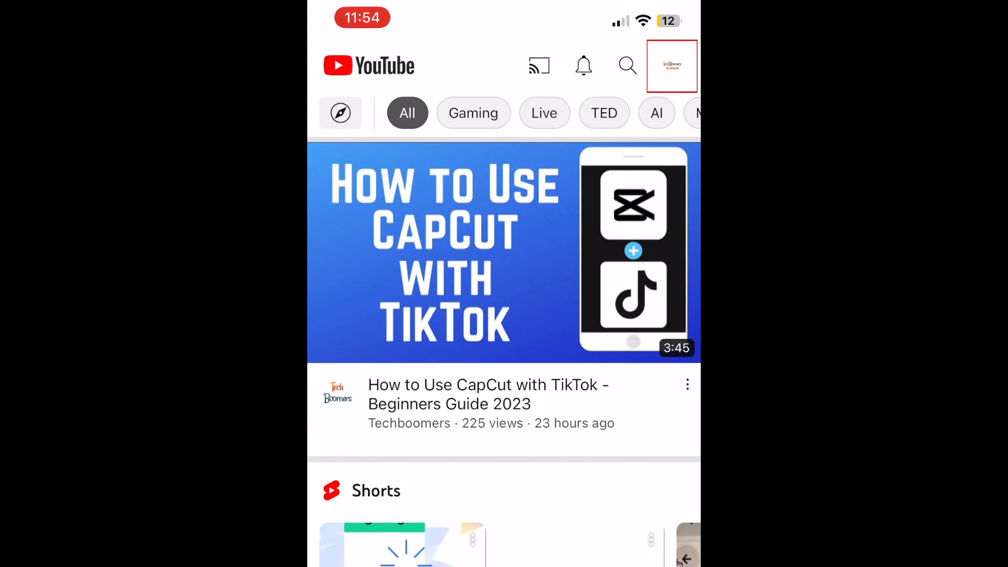
{"action": "left_click", "coordinate": [671, 65]}
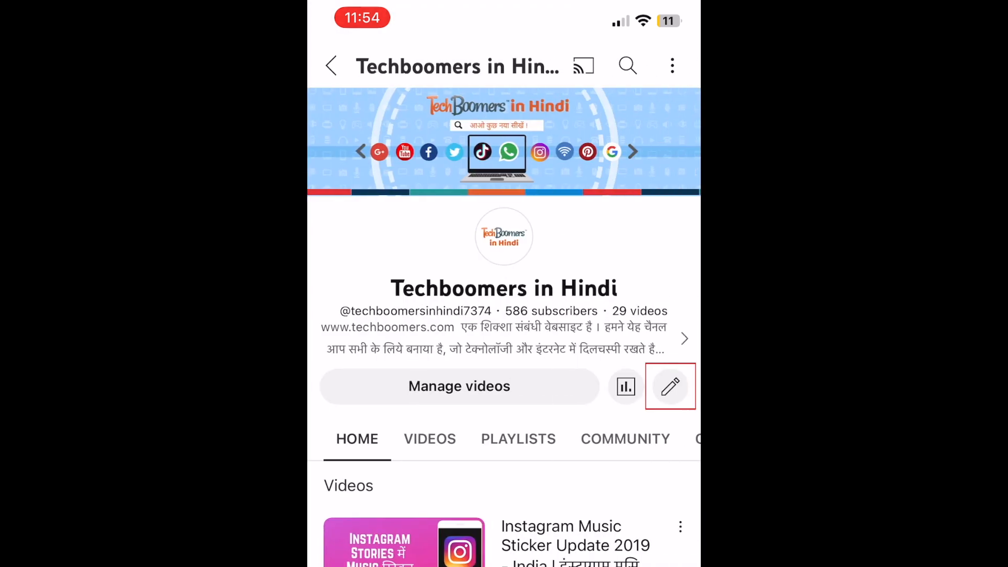
{"action": "left_click", "coordinate": [670, 386]}
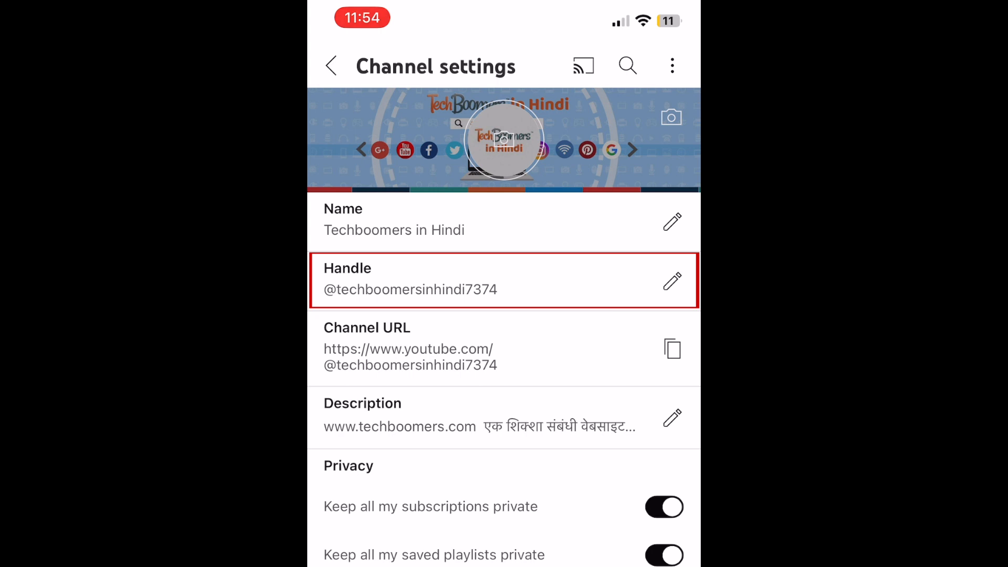
Clear the old handle and enter TechboomersHindi, which the app reports as taken
{"action": "left_click", "coordinate": [672, 282]}
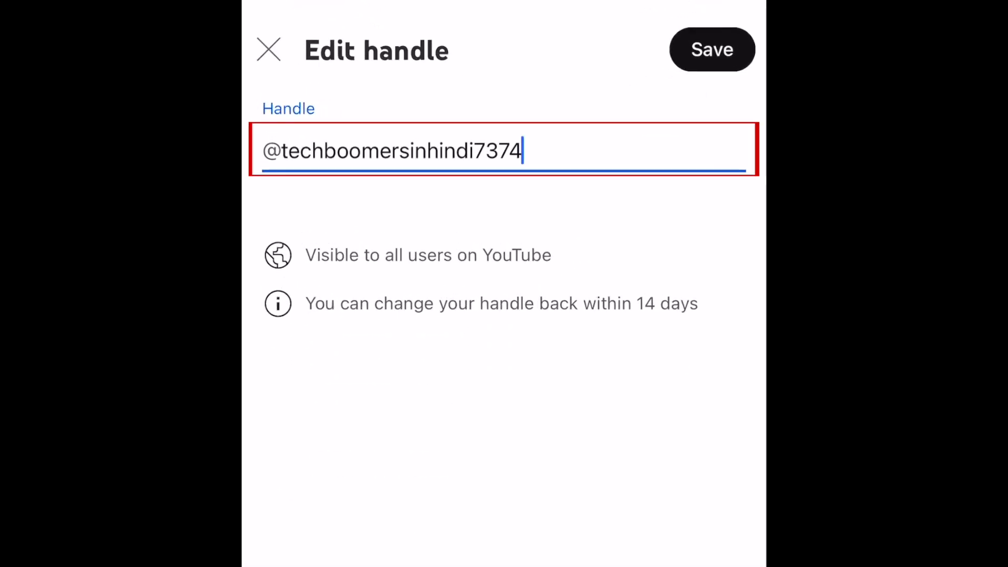
{"action": "key", "text": "BackSpace"}
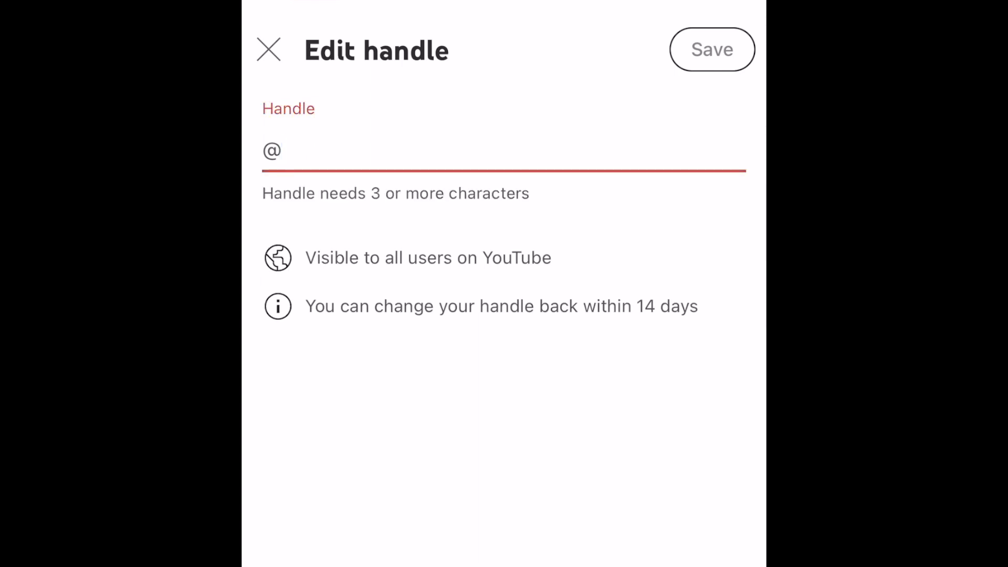
{"action": "type", "text": "Techboom"}
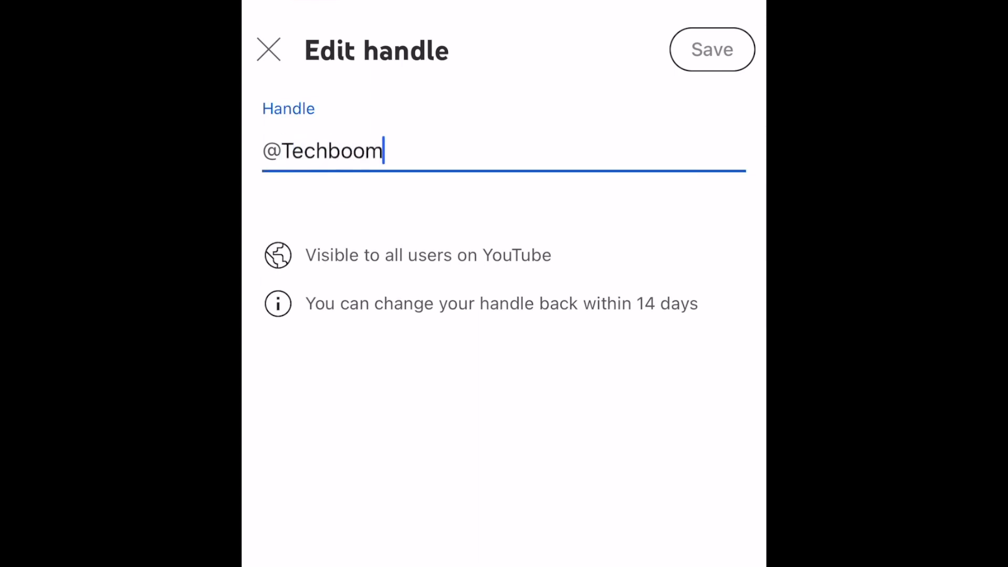
{"action": "type", "text": "ers"}
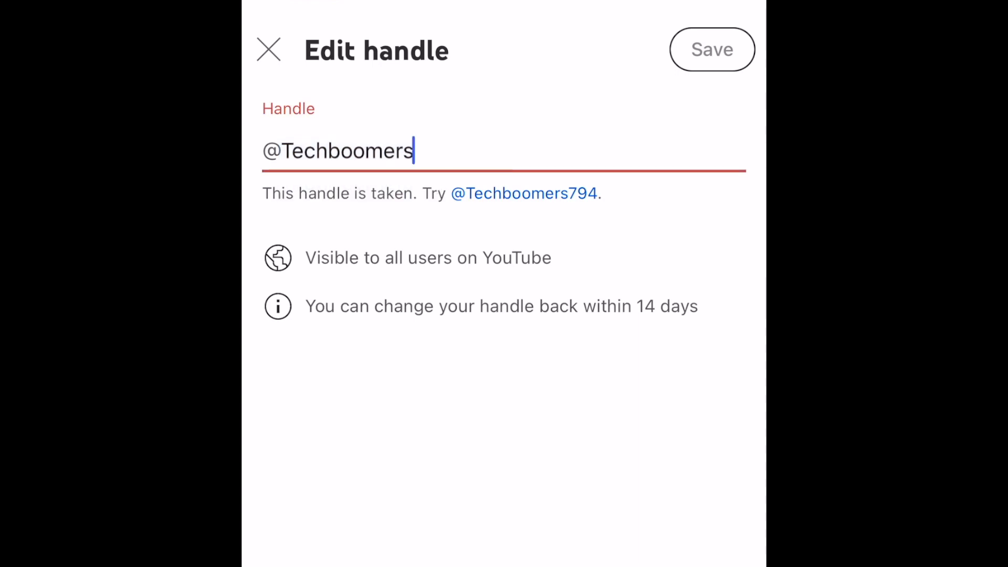
{"action": "type", "text": "Hindi"}
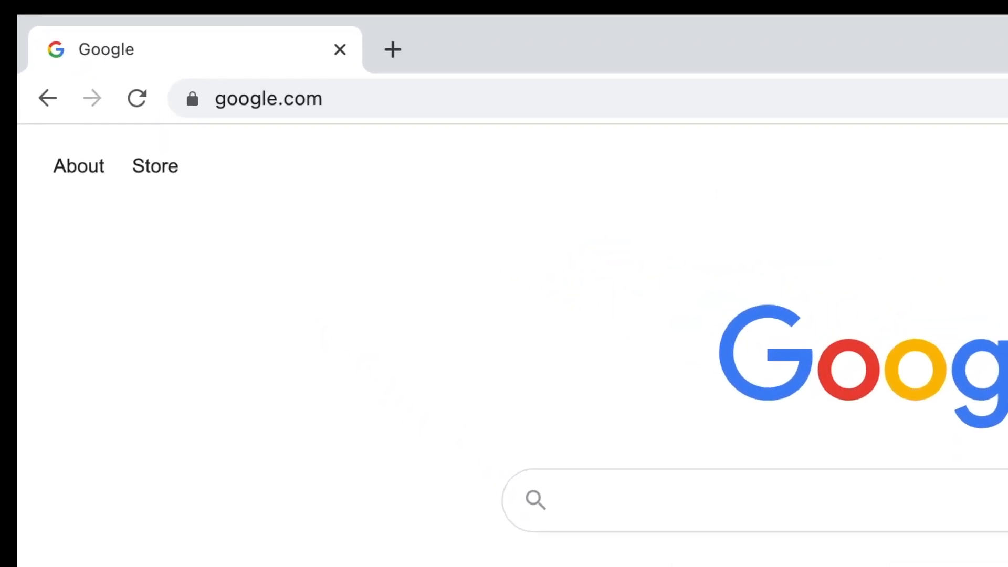
Go to youtube.com/handle in Chrome and reveal the Change handle button
{"action": "type", "text": "youtube"}
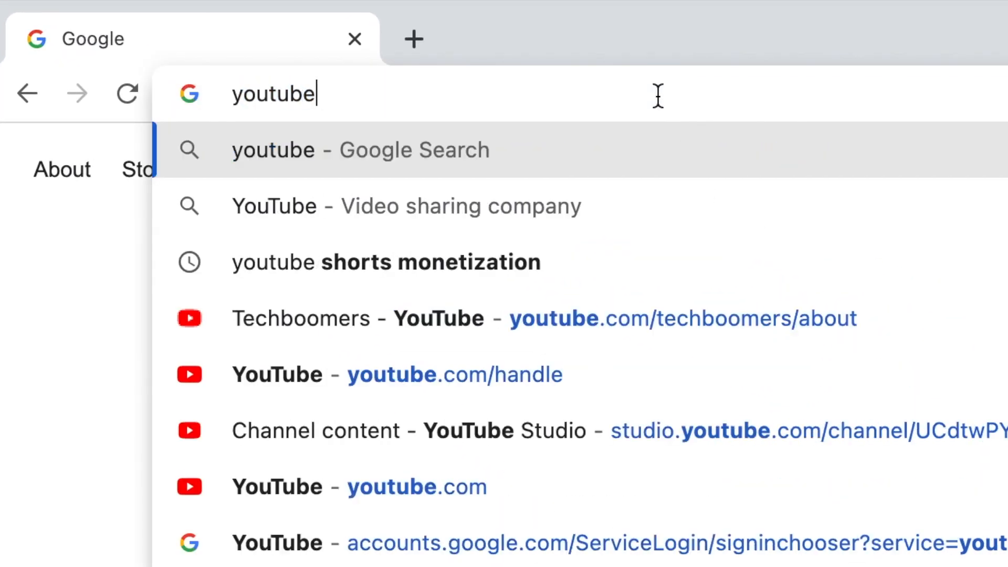
{"action": "left_click", "coordinate": [276, 543]}
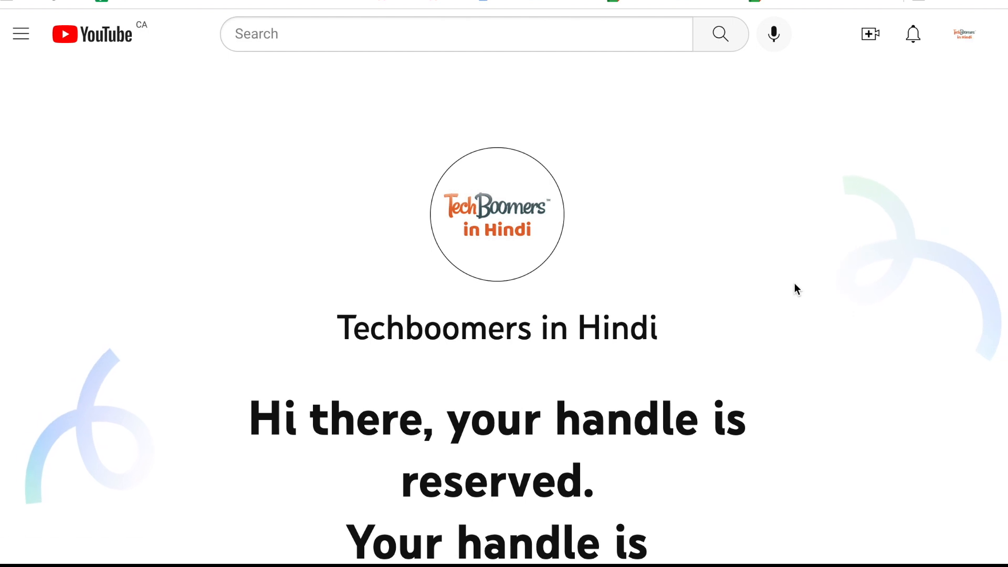
{"action": "scroll", "scroll_direction": "down", "scroll_amount": 3}
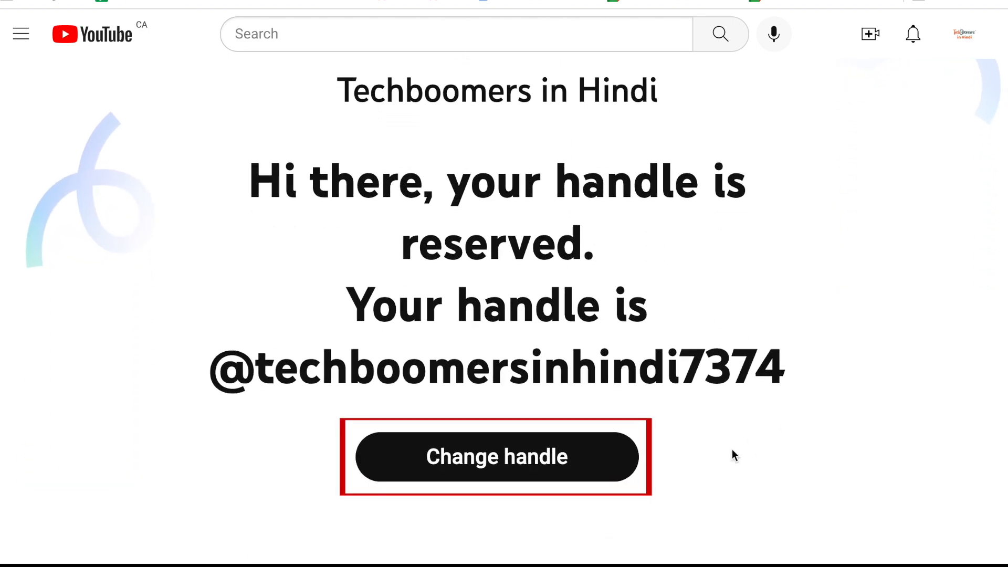
{"action": "mouse_move", "coordinate": [612, 462]}
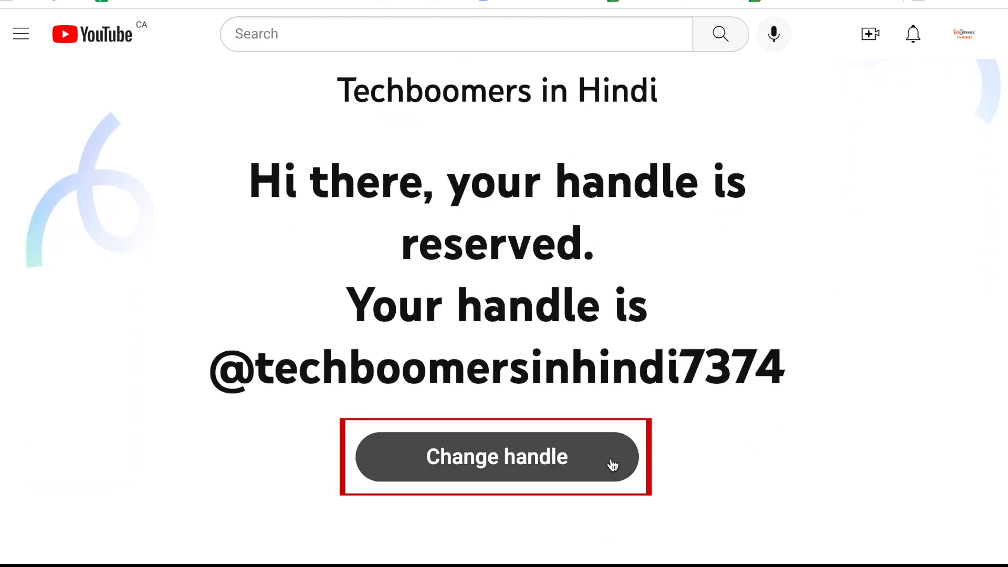
{"action": "left_click", "coordinate": [497, 457]}
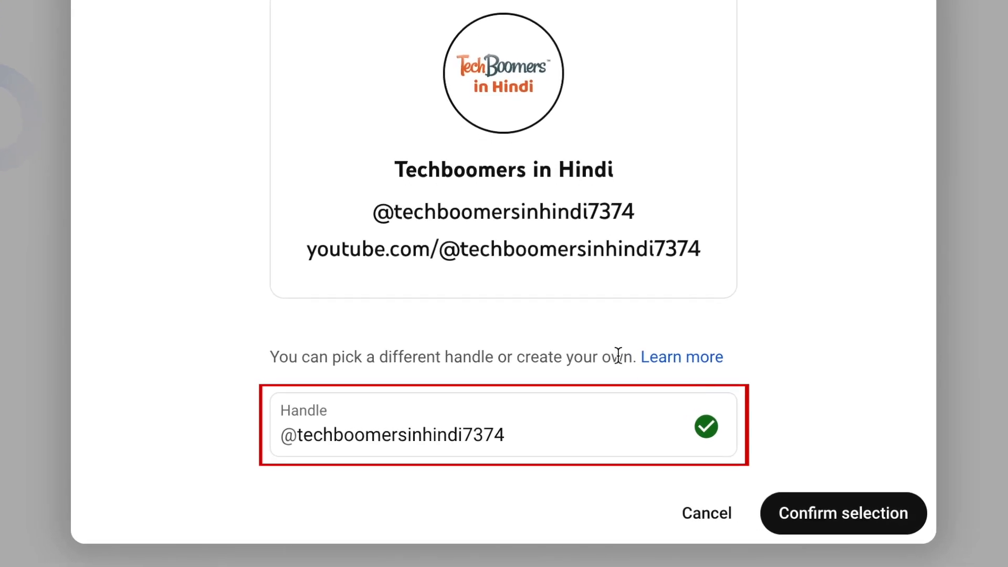
{"action": "left_click", "coordinate": [418, 435]}
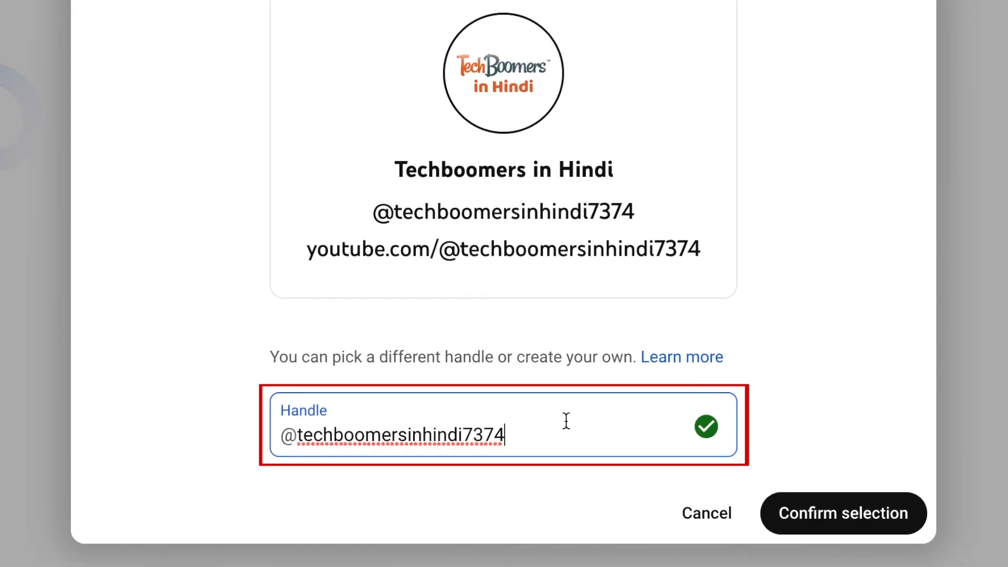
{"action": "type", "text": "@techboomers"}
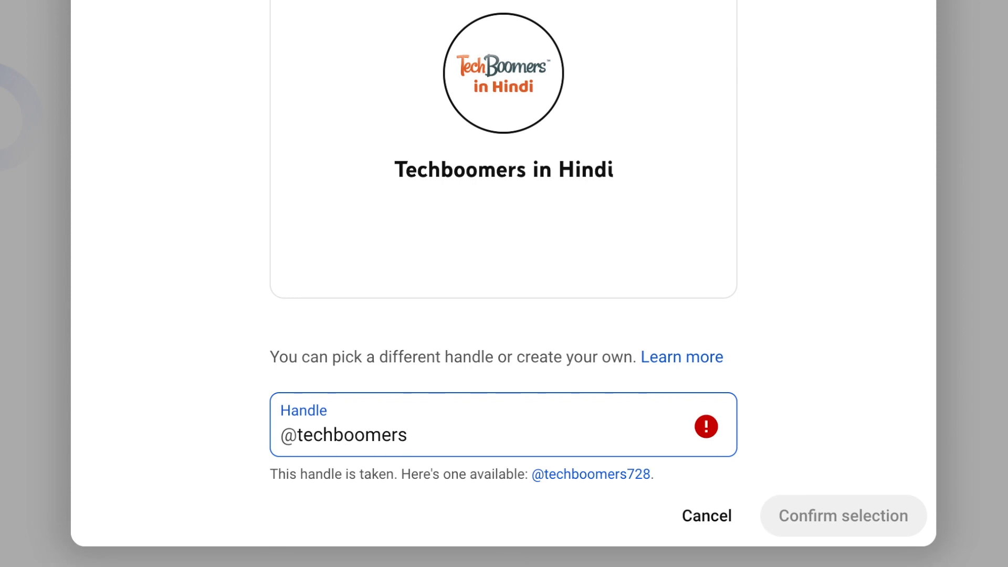
{"action": "key", "text": "BackSpace"}
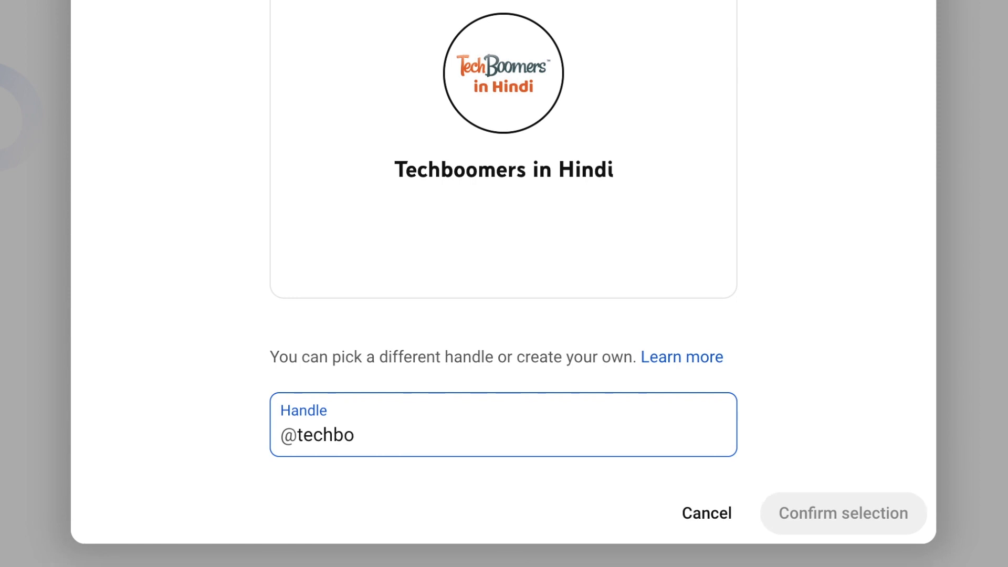
{"action": "type", "text": "Te"}
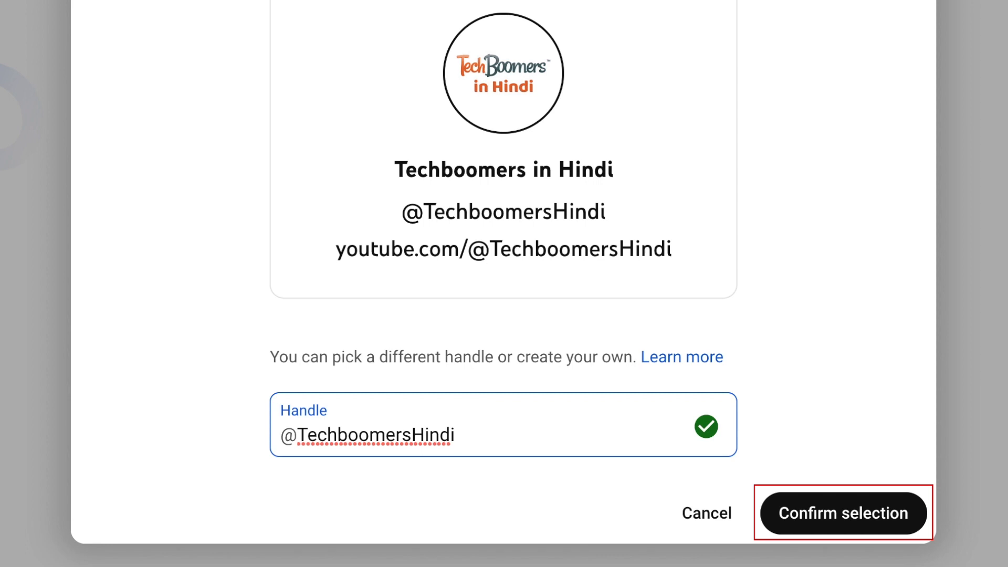
{"action": "mouse_move", "coordinate": [577, 490]}
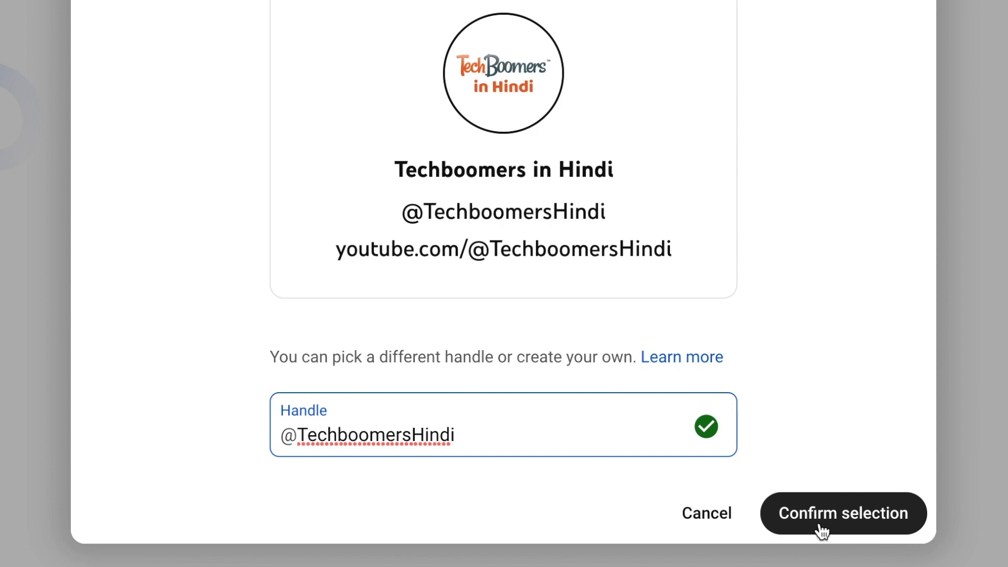
{"action": "left_click", "coordinate": [843, 514]}
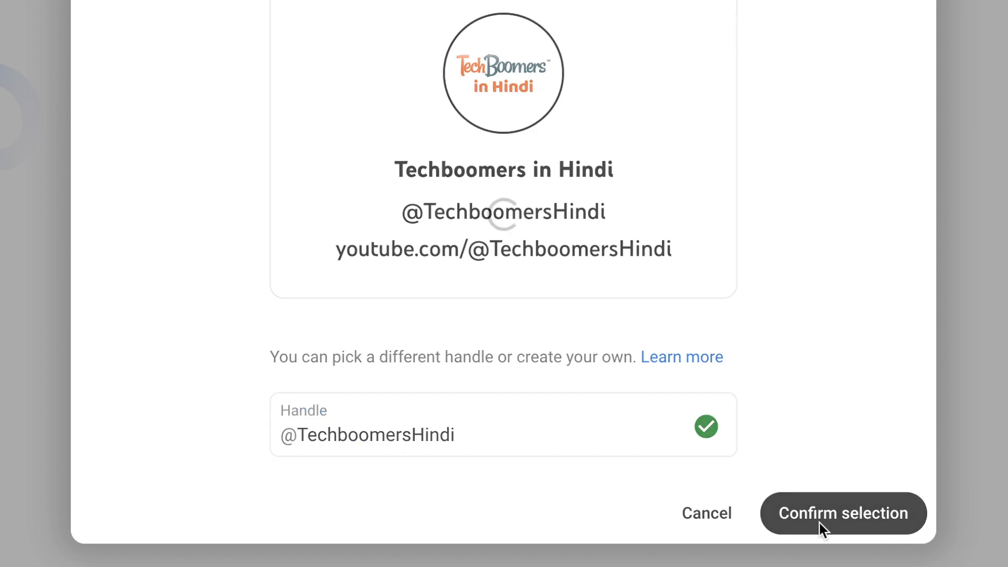
{"action": "left_click", "coordinate": [842, 513]}
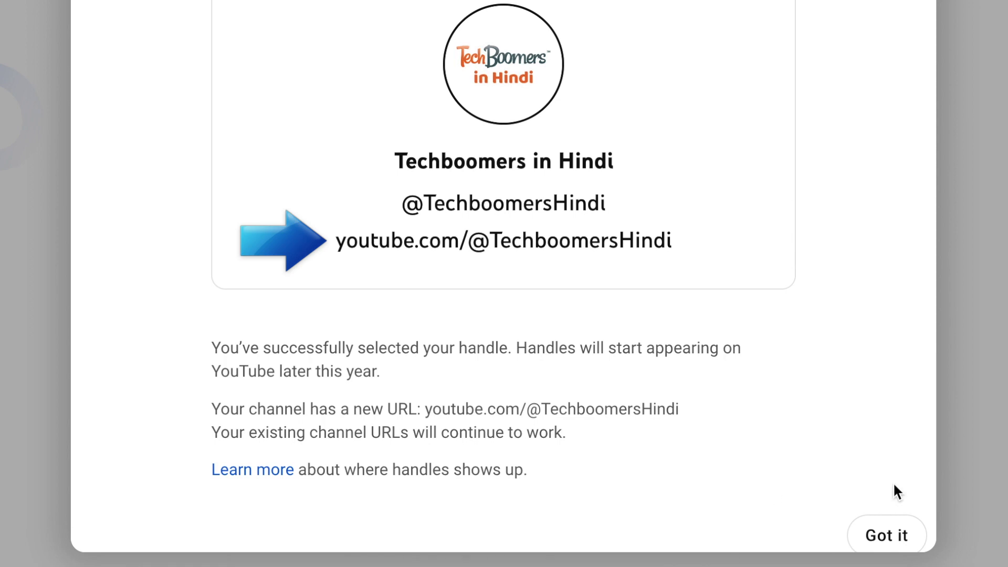
{"action": "mouse_move", "coordinate": [887, 508]}
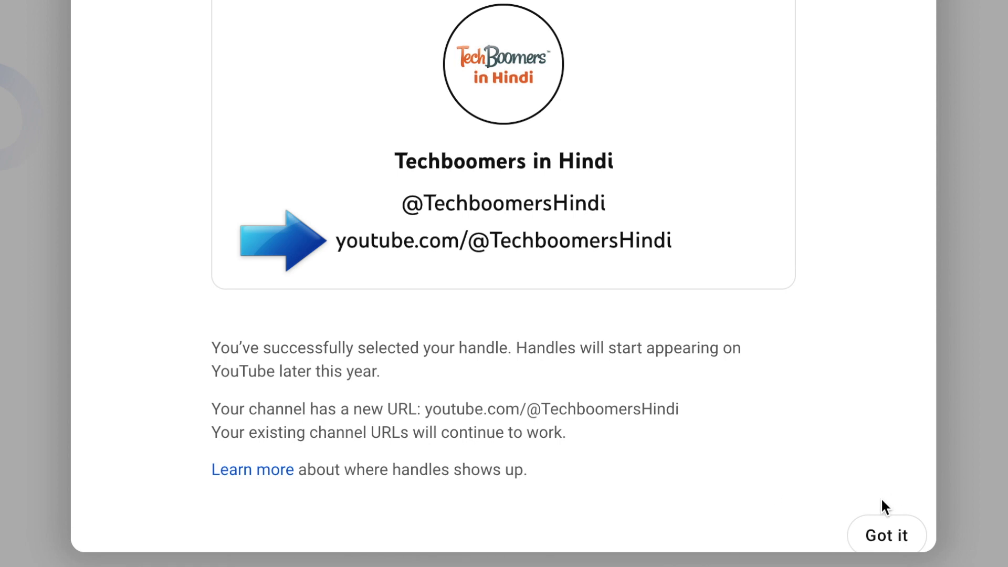
{"action": "mouse_move", "coordinate": [887, 536]}
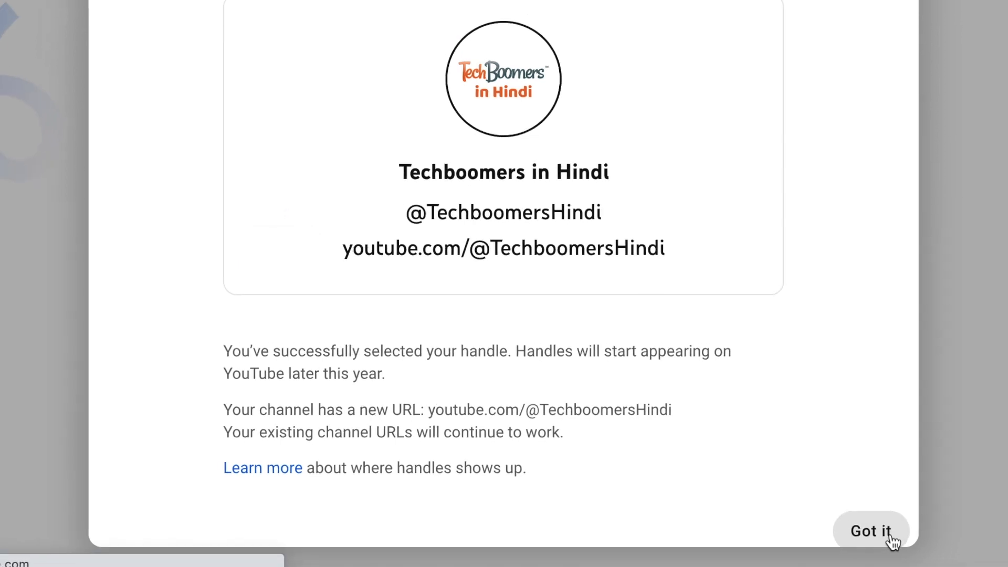
{"action": "left_click", "coordinate": [871, 531]}
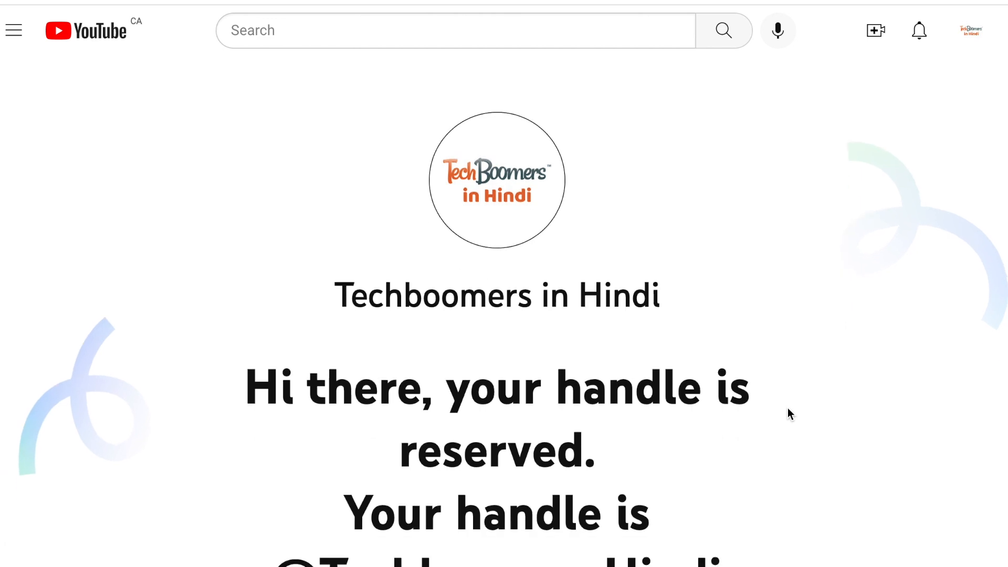
{"action": "scroll", "scroll_direction": "down", "scroll_amount": 3}
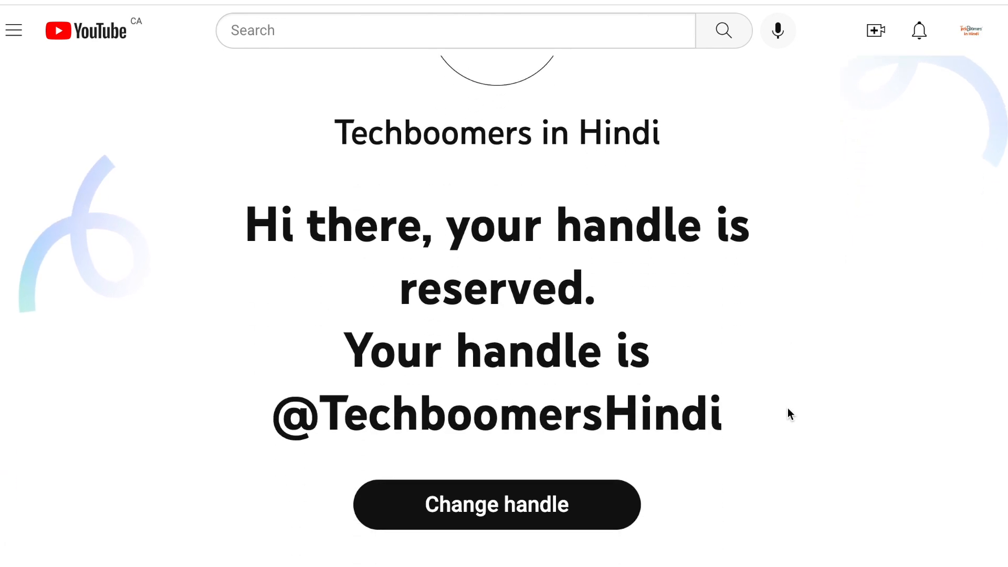